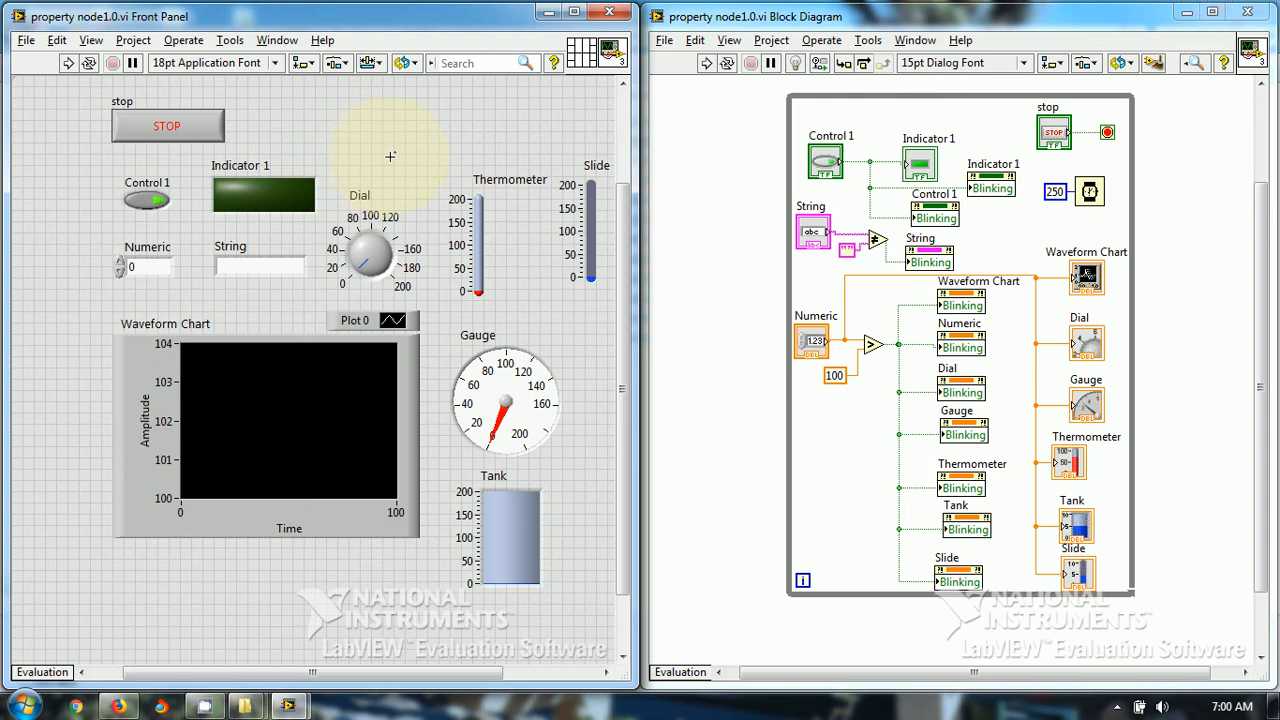
mouse_move(505, 146)
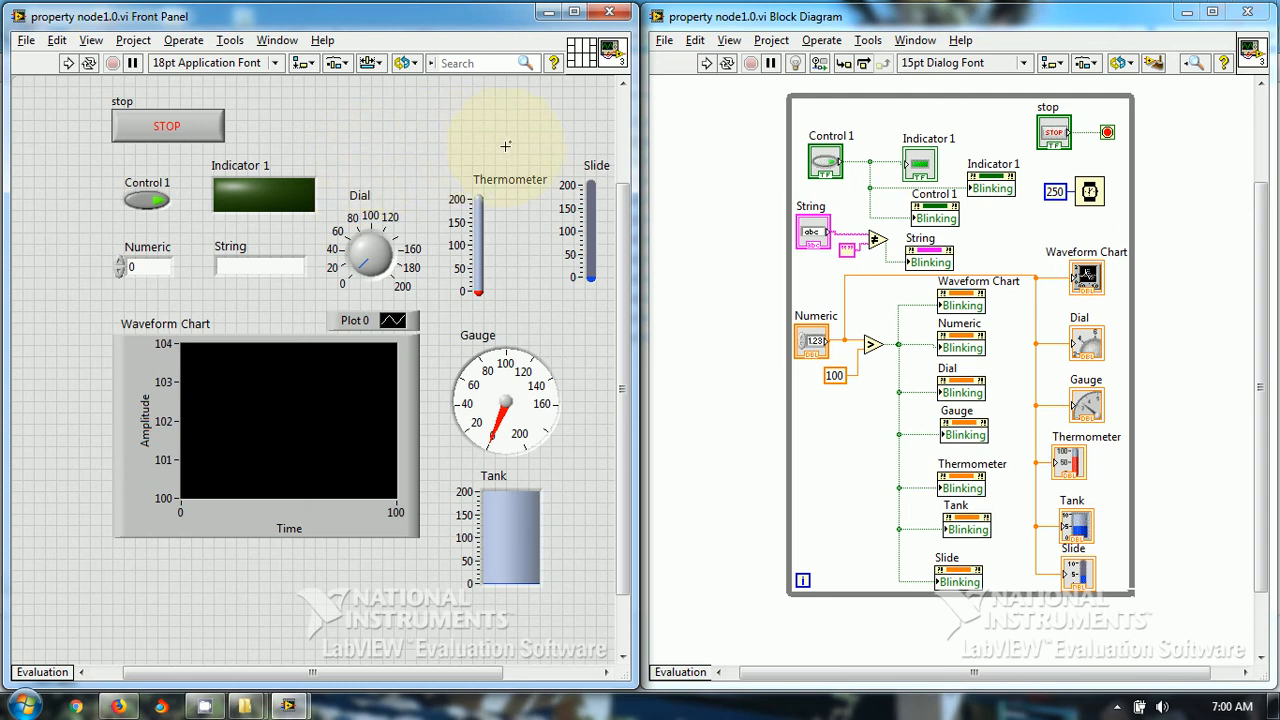
mouse_move(482, 140)
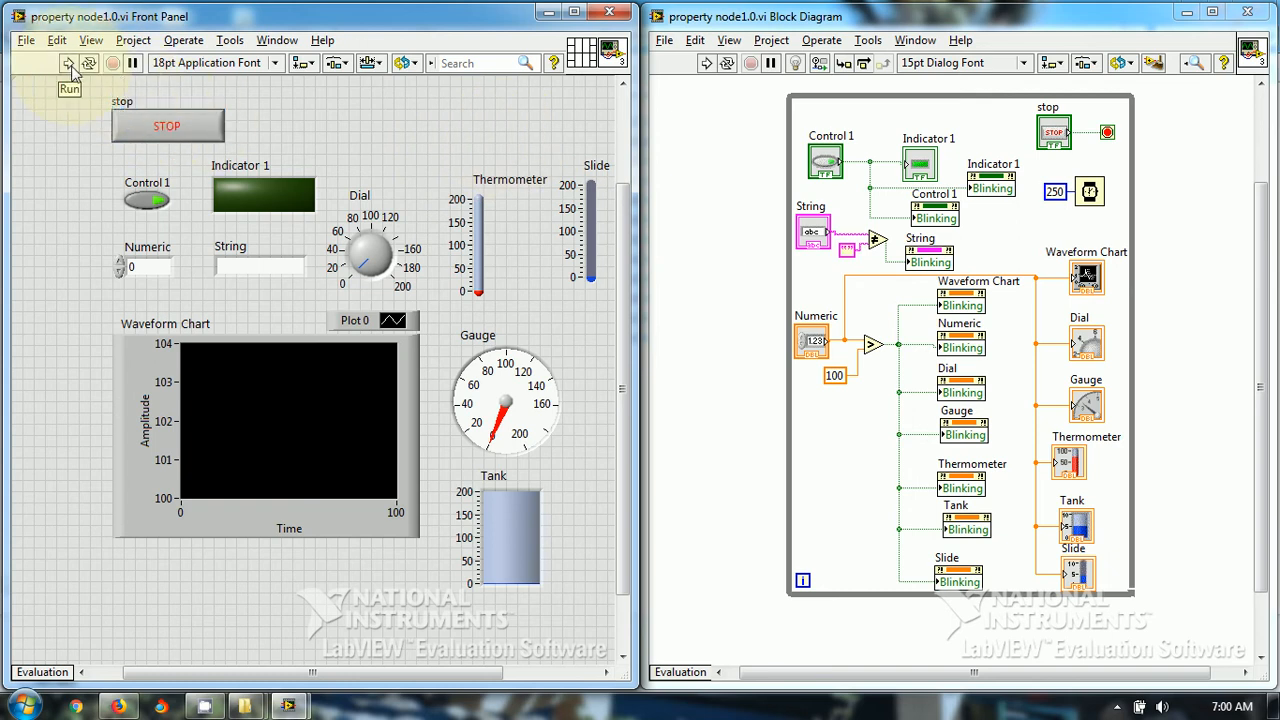
- Run the VI, switch Control 1 on to blink Indicator 1, then back off
click(68, 62)
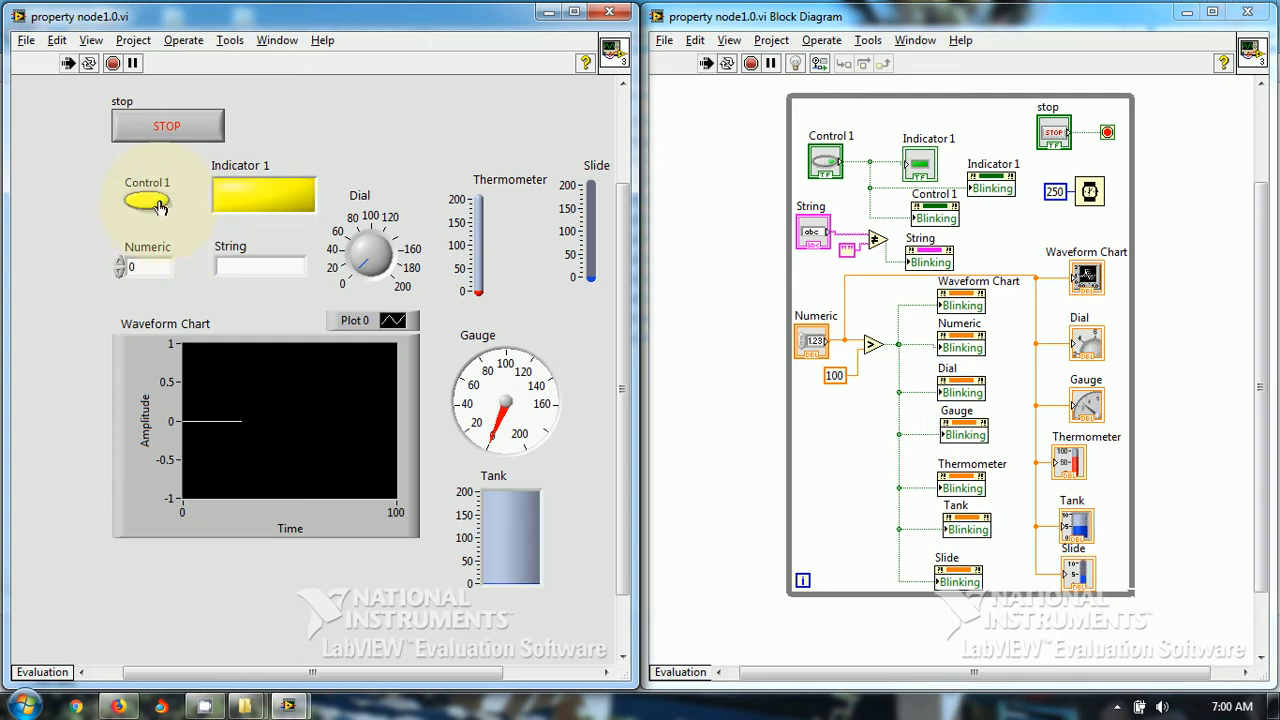
click(148, 202)
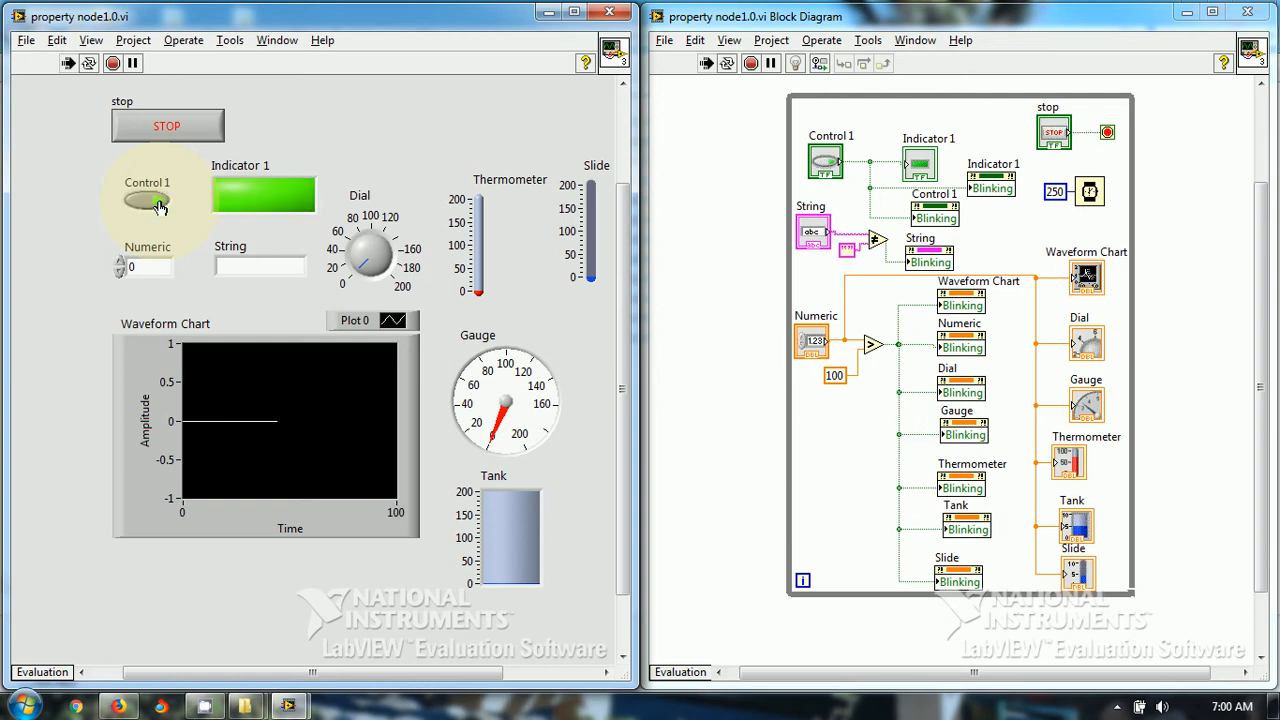
click(147, 203)
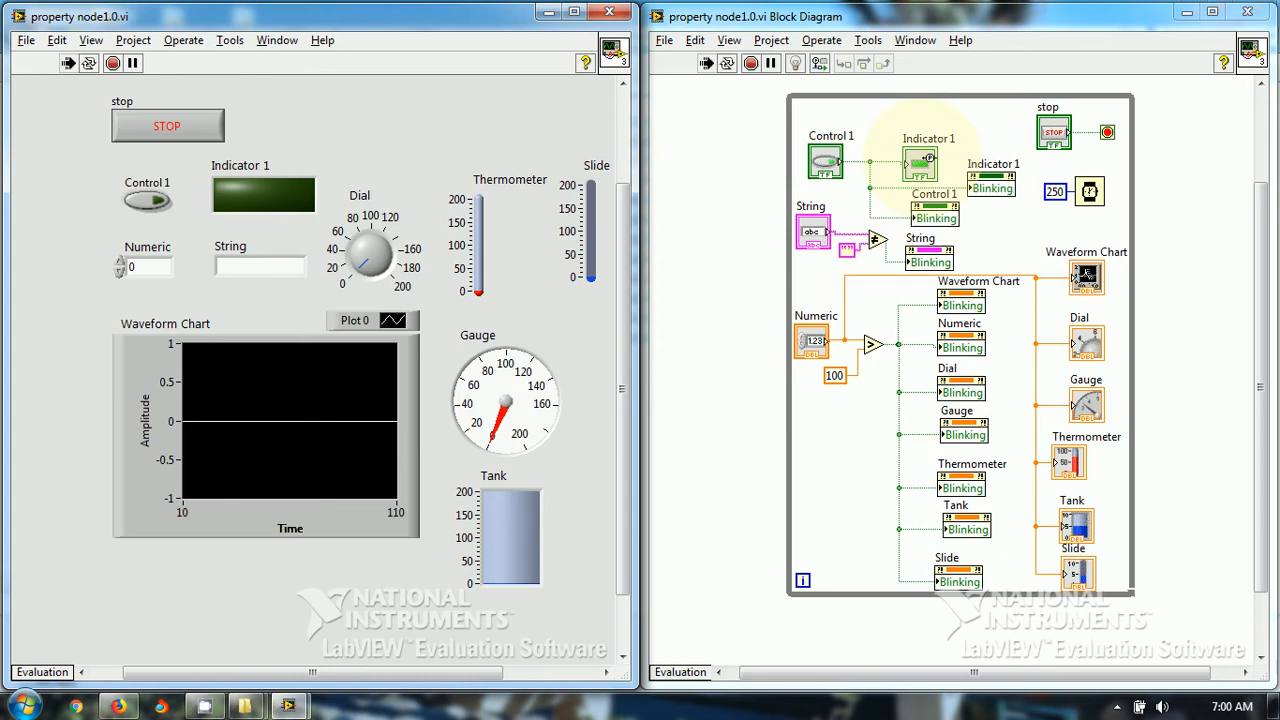
right_click(920, 165)
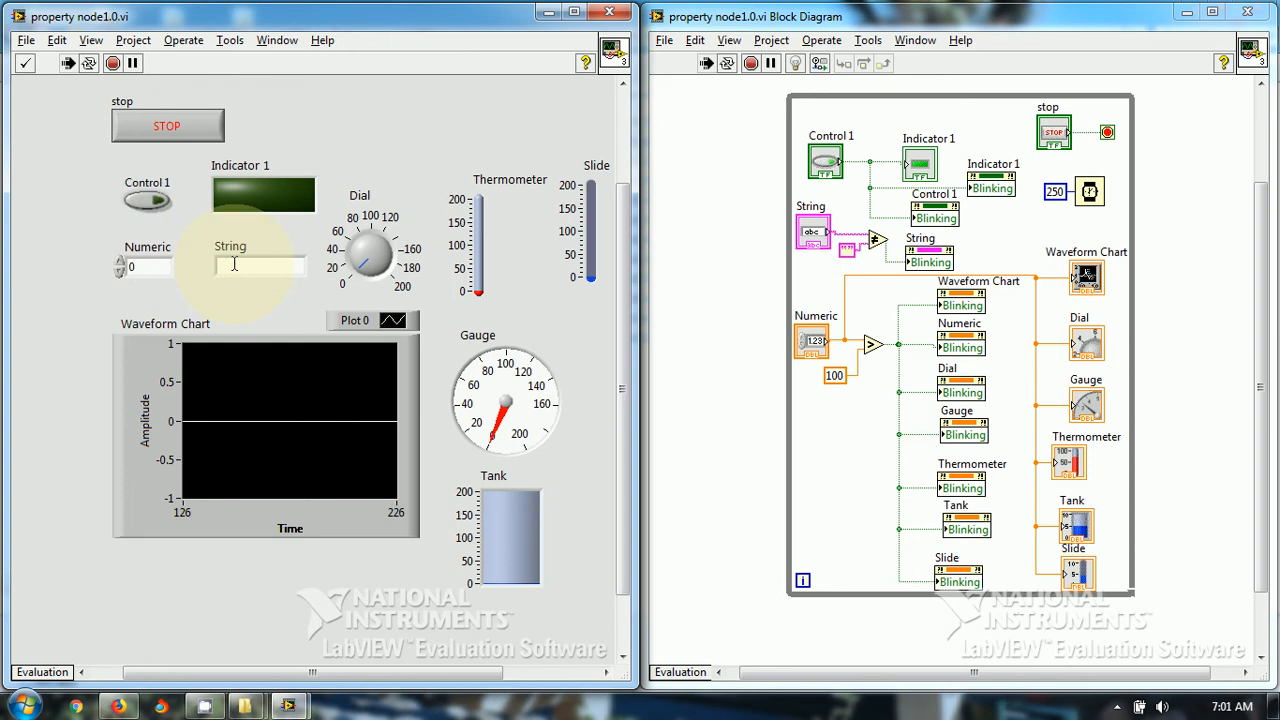
- Enter 'h' on the running VI's front panel
text(h)
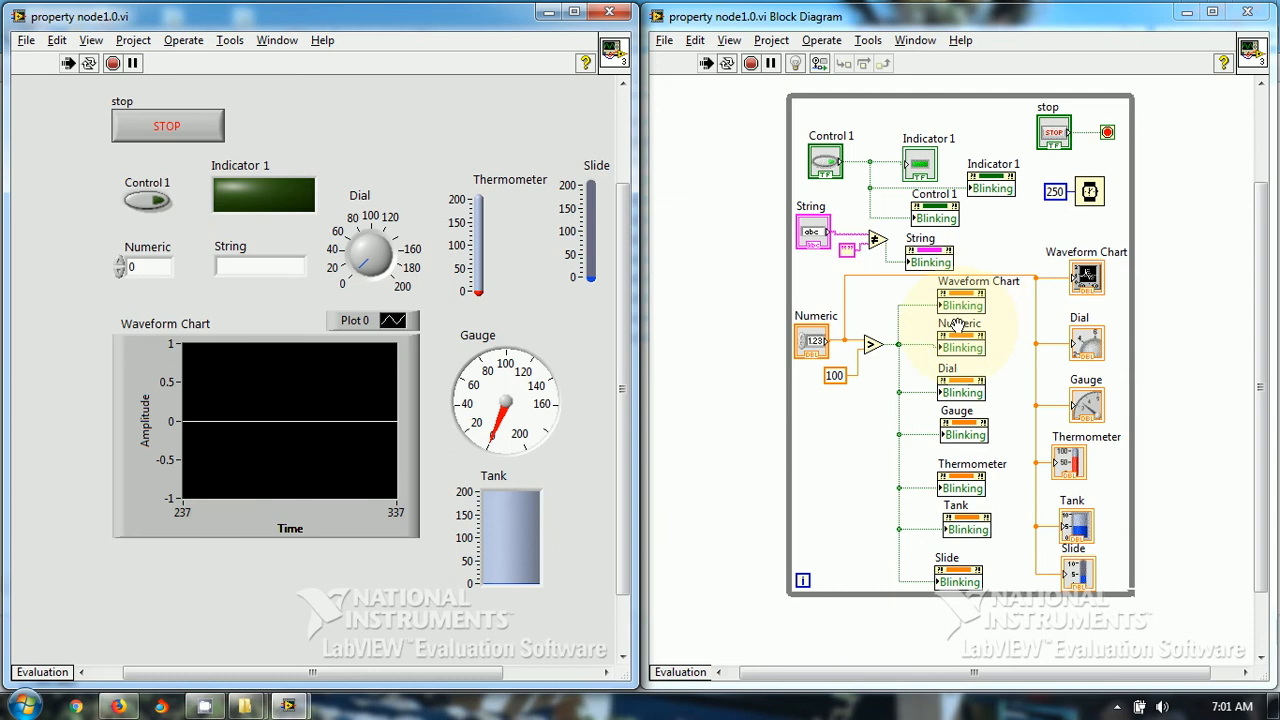
mouse_move(970, 388)
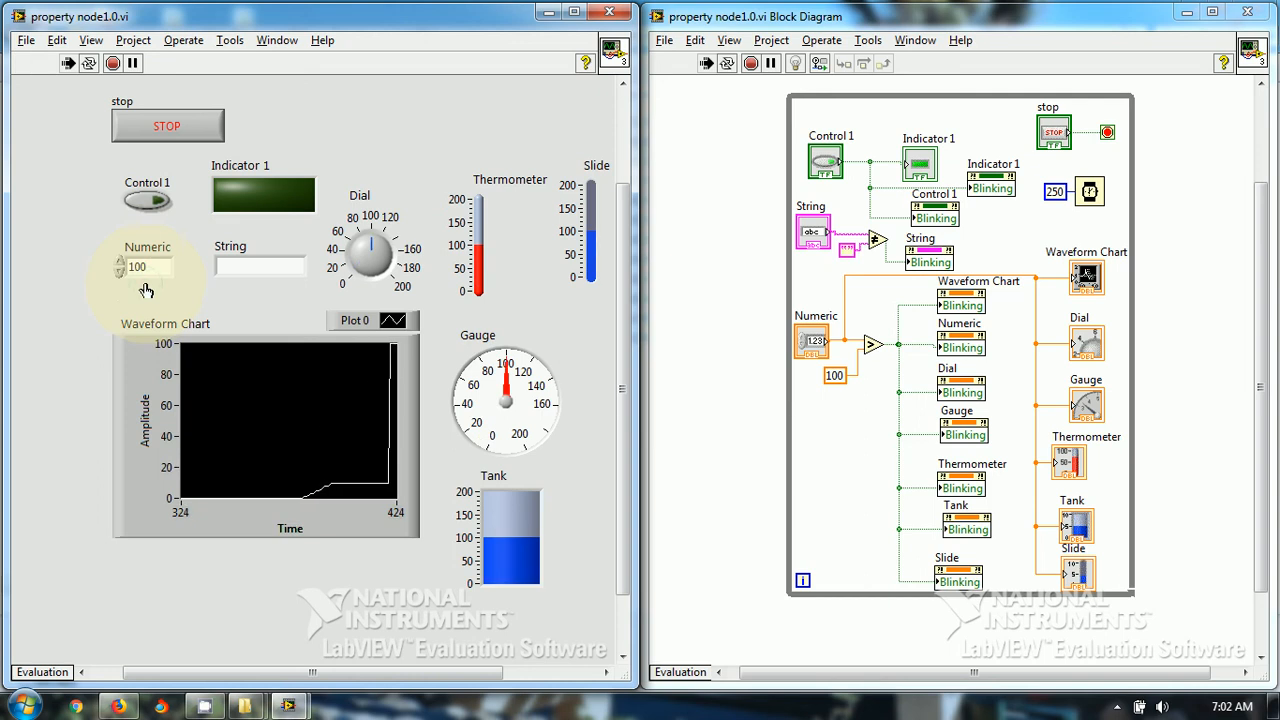
- Decrement Numeric from 100 to 99, just below the threshold
click(120, 260)
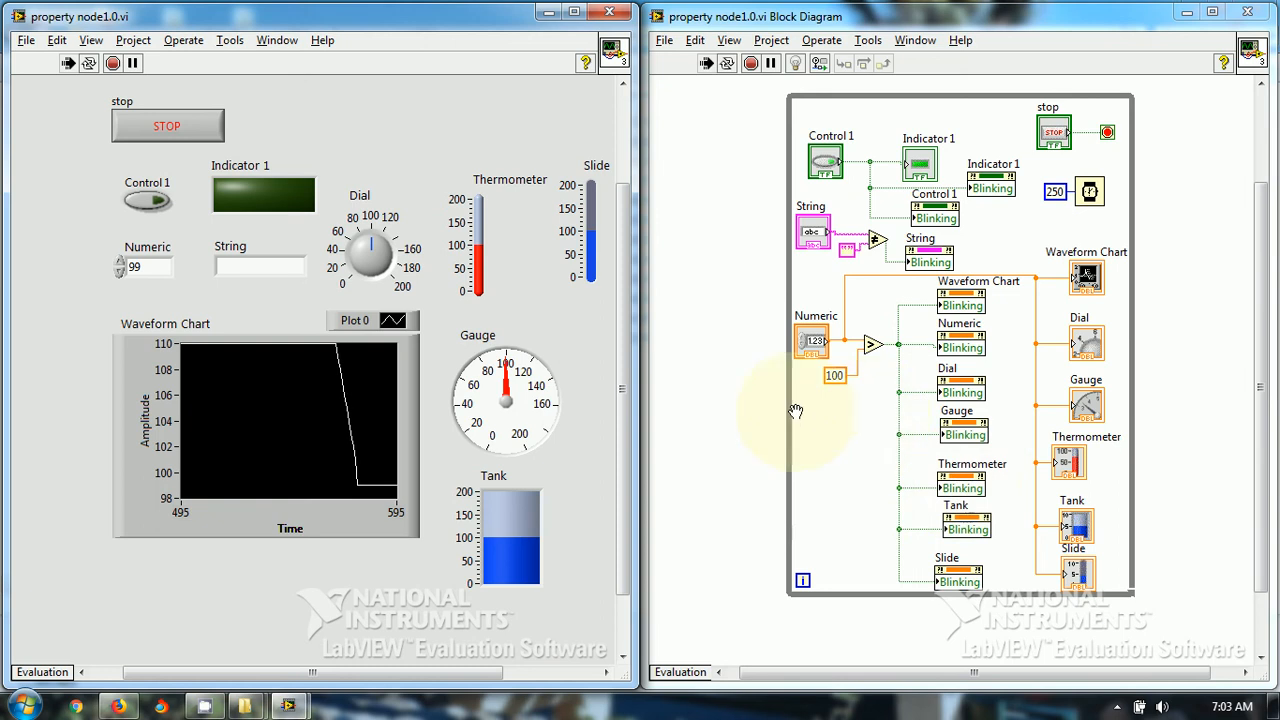
- Abort the running VI, leaving Numeric at 99
click(167, 125)
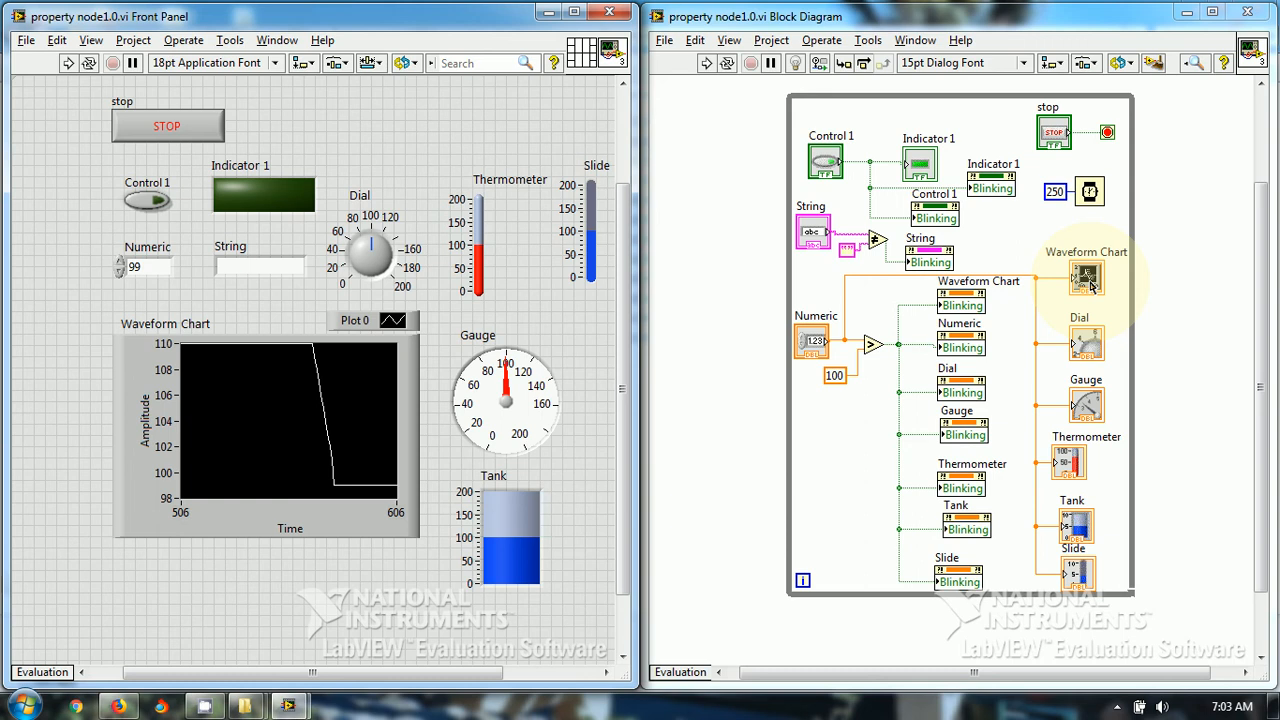
- Open the Waveform Chart terminal's shortcut menu on the block diagram
right_click(1087, 278)
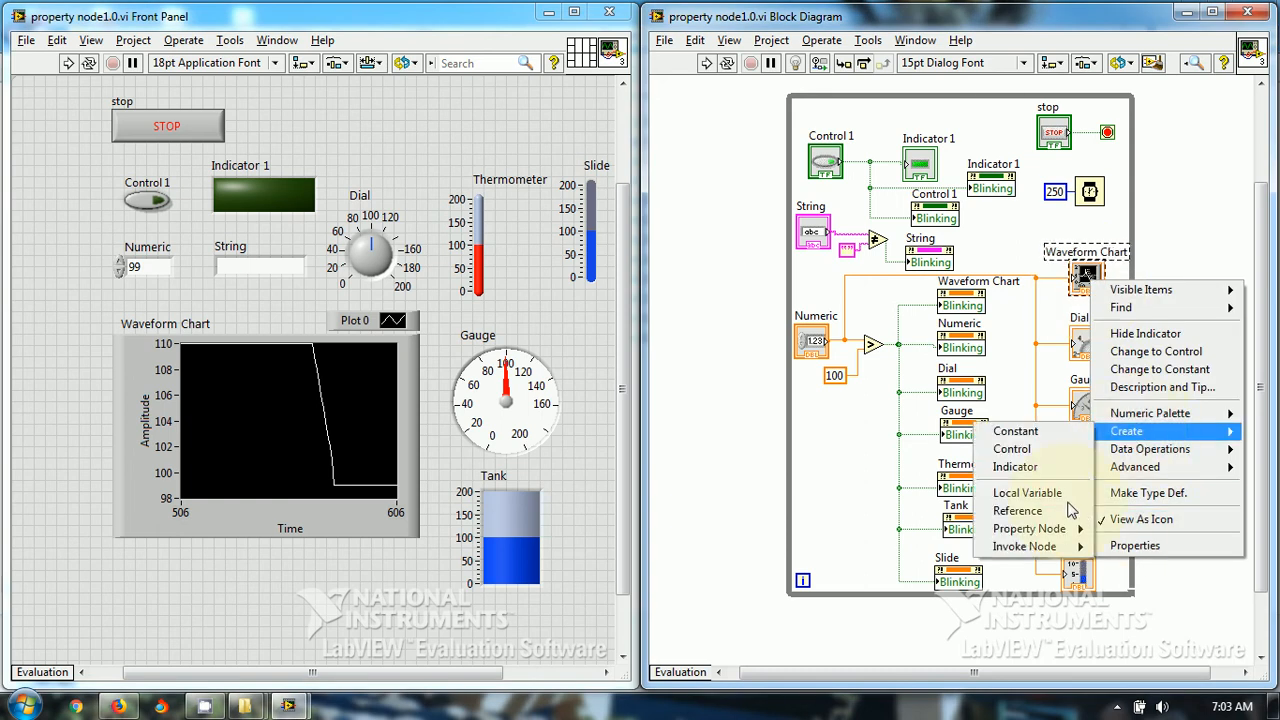
mouse_move(1029, 528)
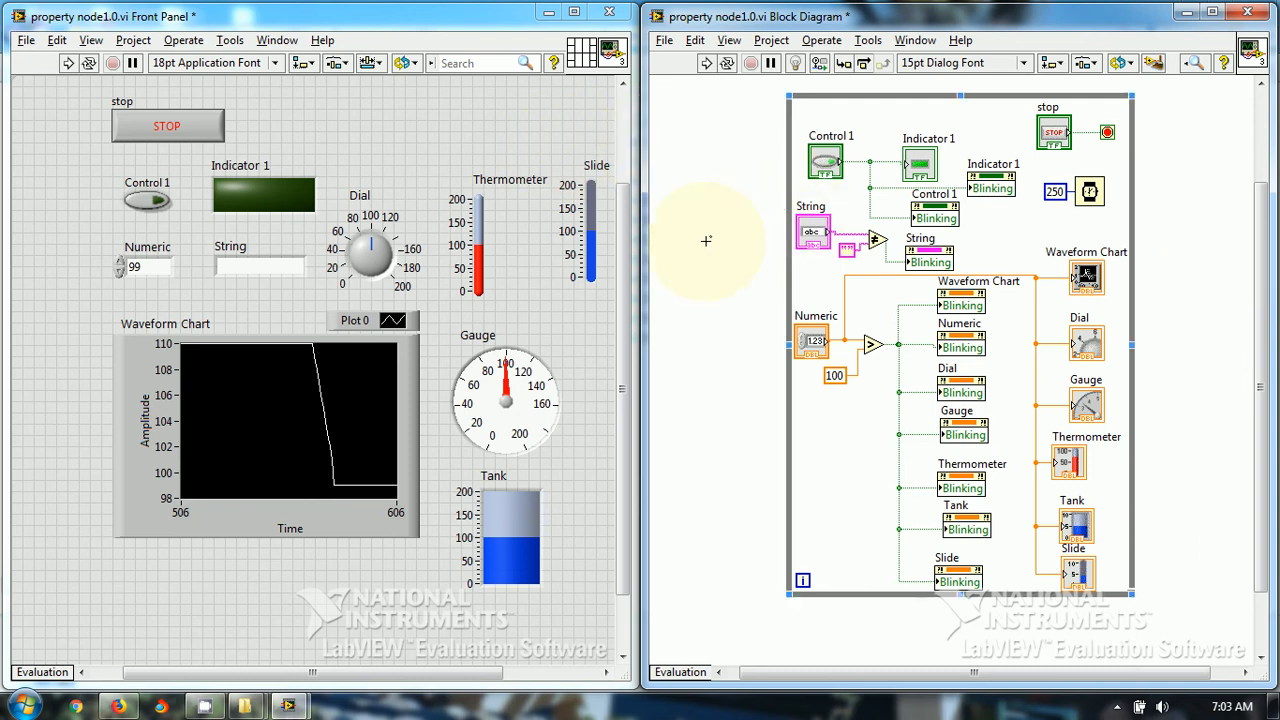
mouse_move(700, 249)
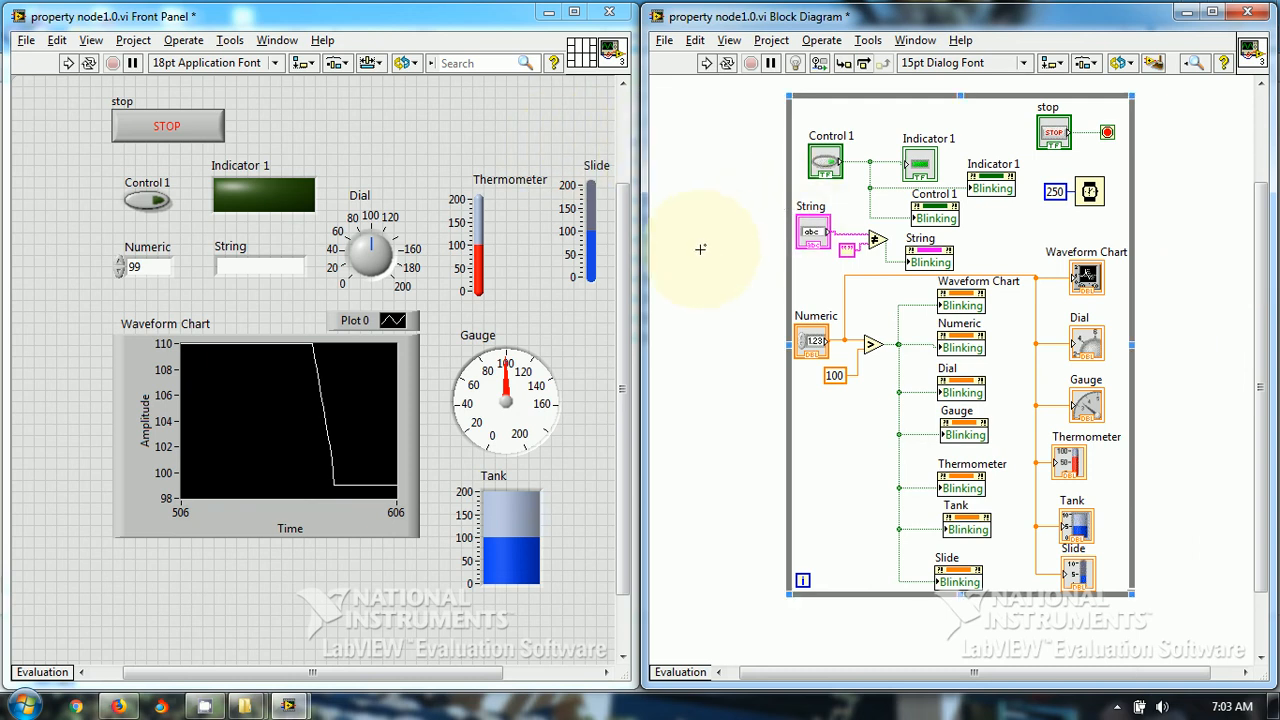